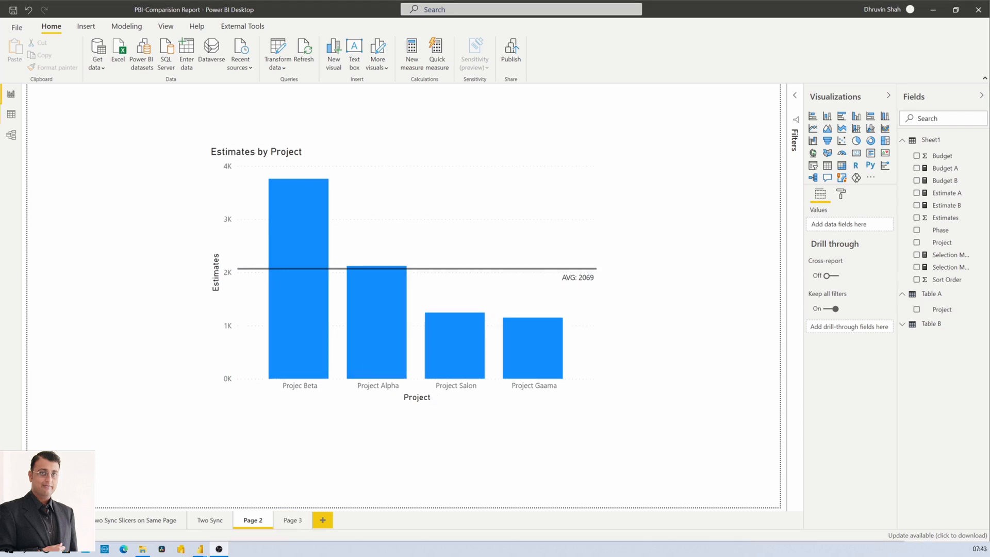
{"action": "mouse_move", "coordinate": [393, 319]}
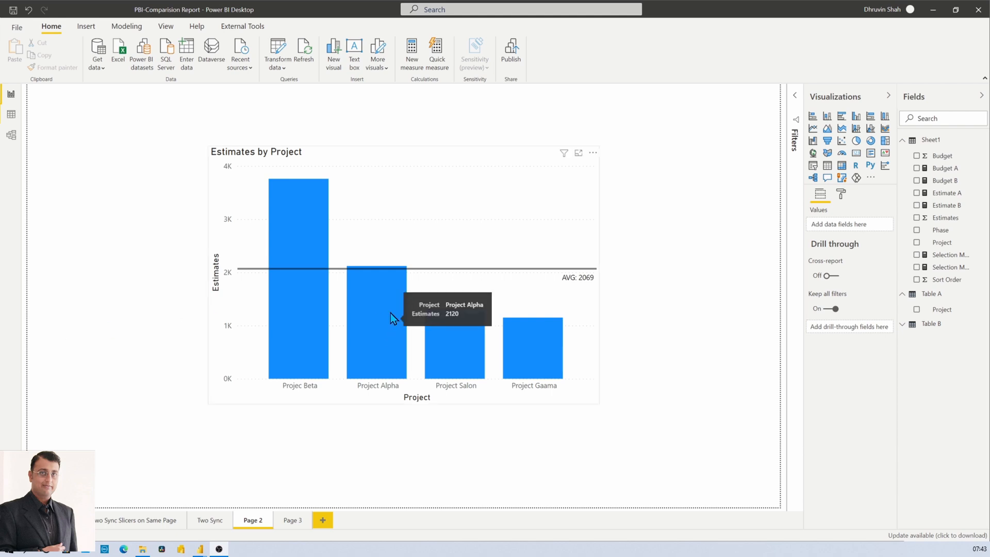
Select the Estimates by Project chart on Page 2, then switch to Page 3
{"action": "left_click", "coordinate": [408, 209]}
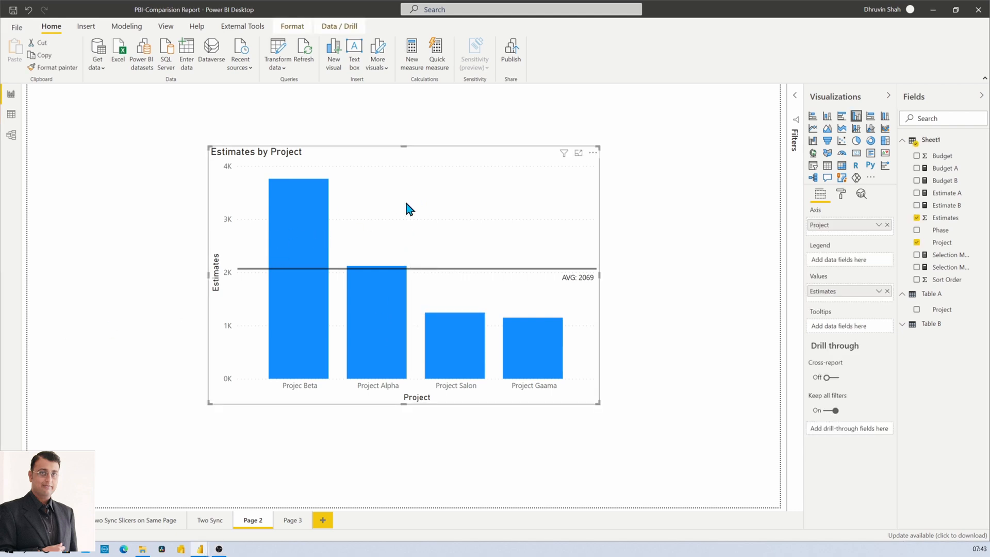
{"action": "mouse_move", "coordinate": [542, 277]}
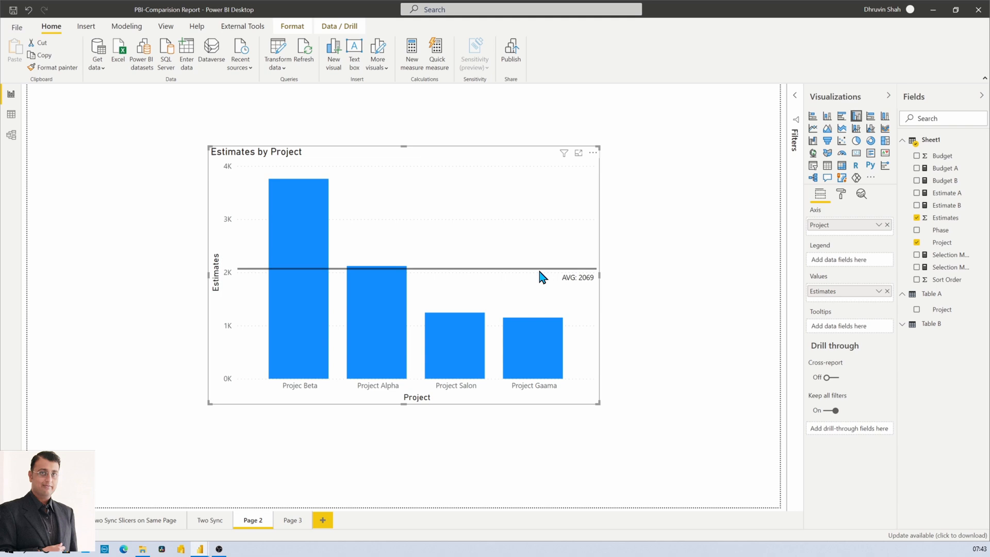
{"action": "mouse_move", "coordinate": [590, 284]}
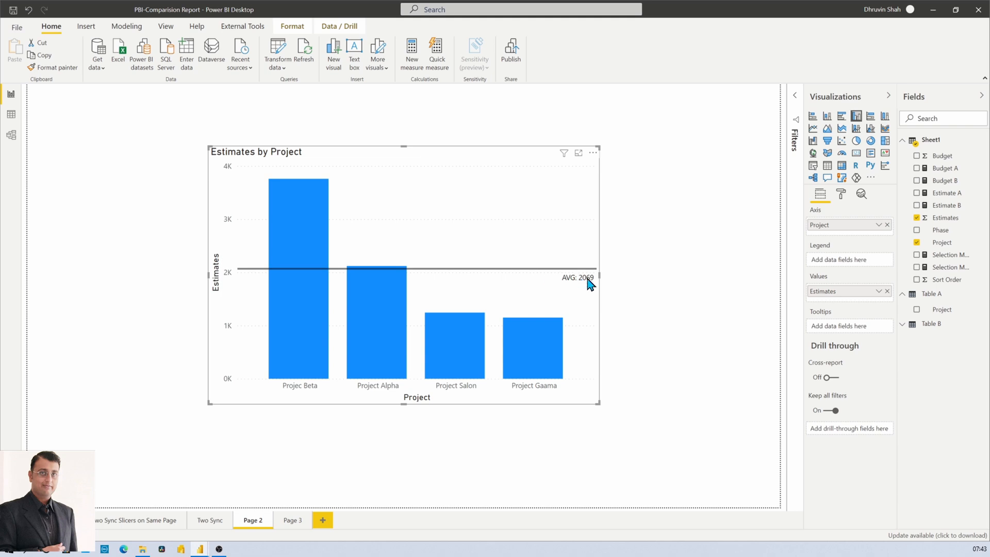
{"action": "left_click", "coordinate": [291, 519]}
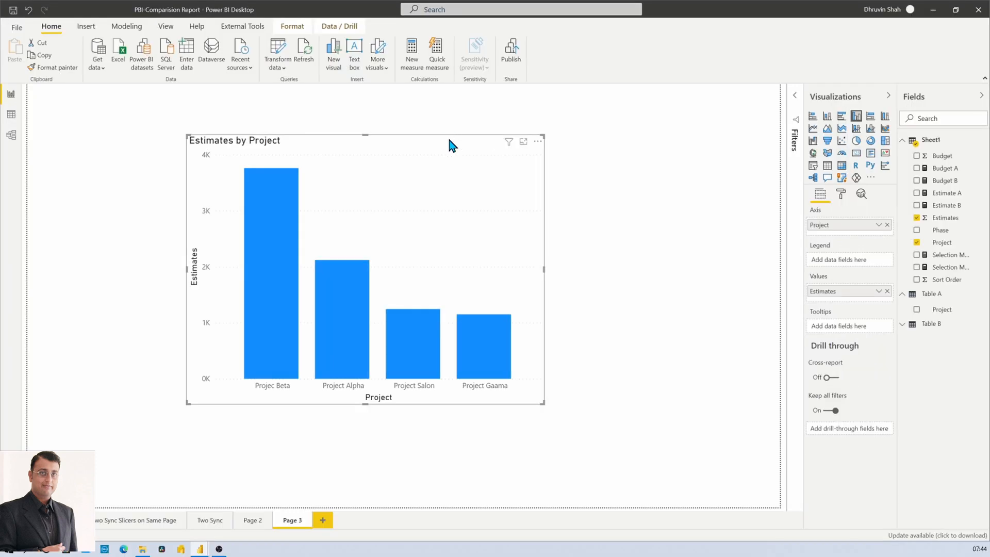
Add a dashed average line near 2K to the Estimates by Project chart via the Analytics pane
{"action": "left_click", "coordinate": [861, 194]}
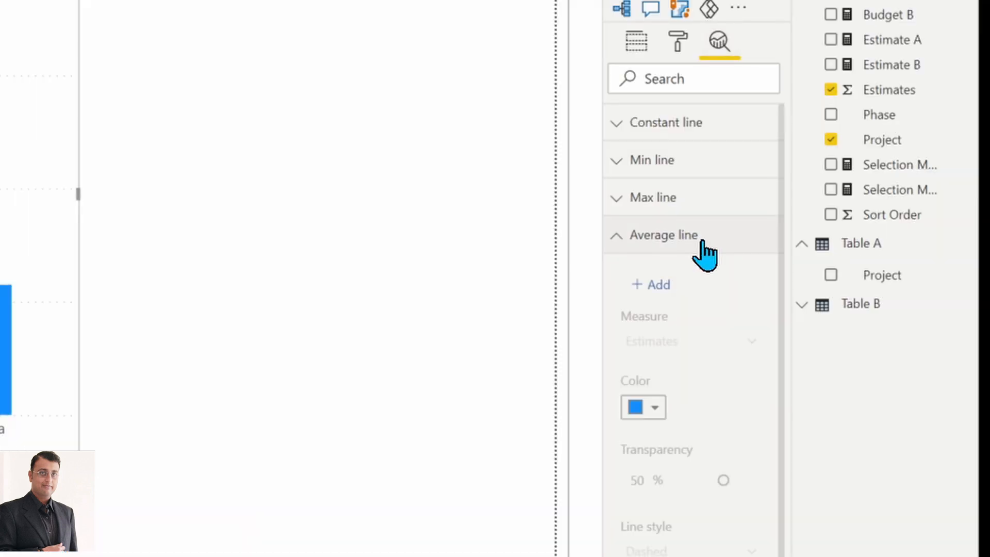
{"action": "mouse_move", "coordinate": [659, 288]}
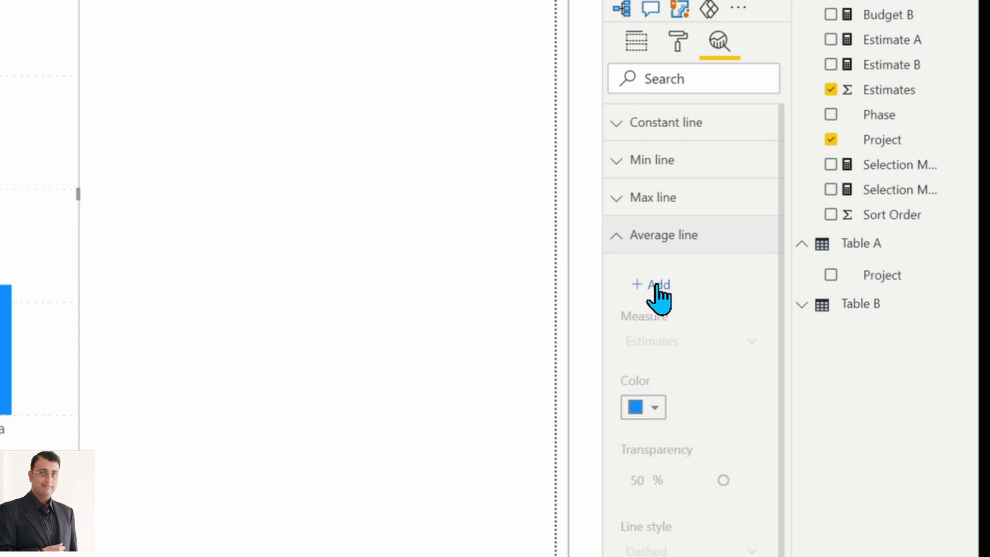
{"action": "left_click", "coordinate": [657, 285]}
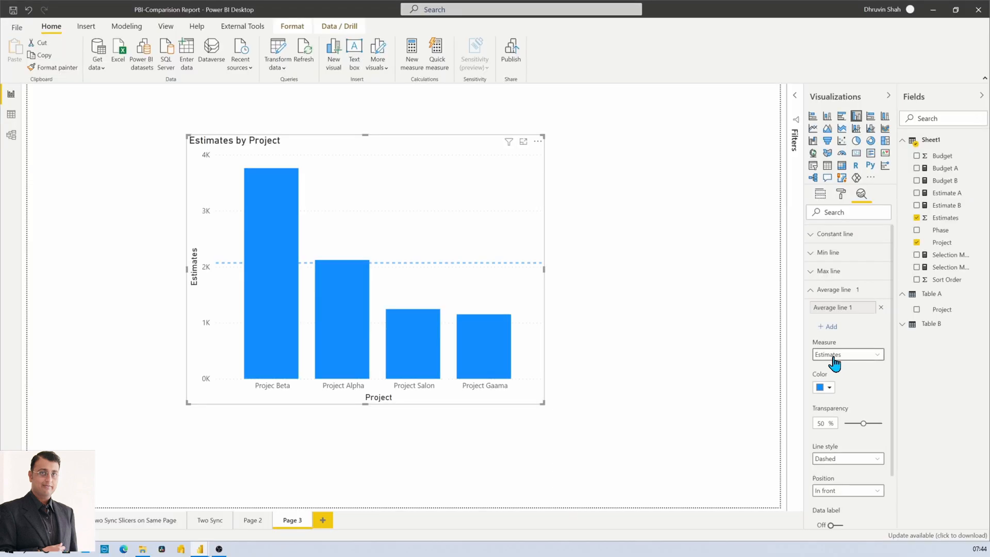
{"action": "mouse_move", "coordinate": [218, 272]}
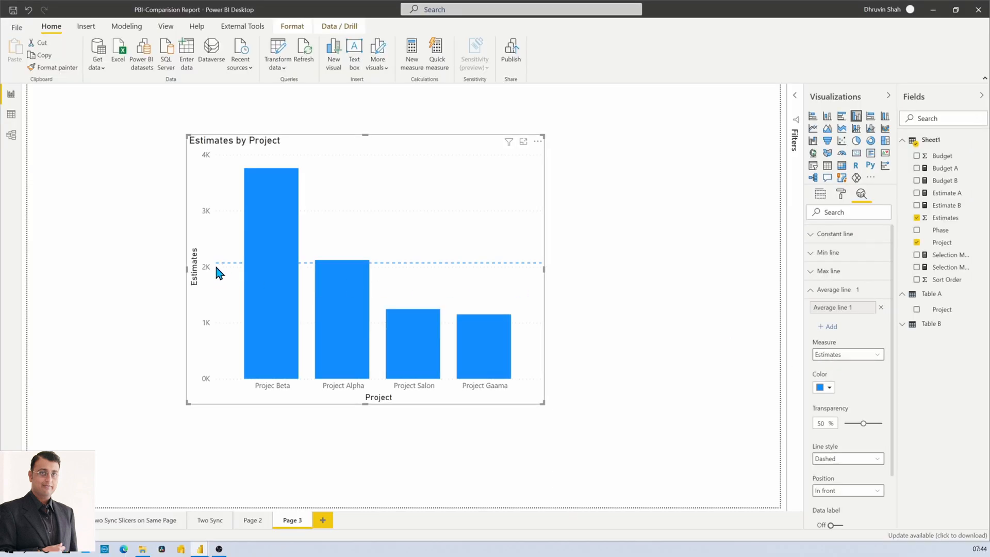
{"action": "mouse_move", "coordinate": [443, 272]}
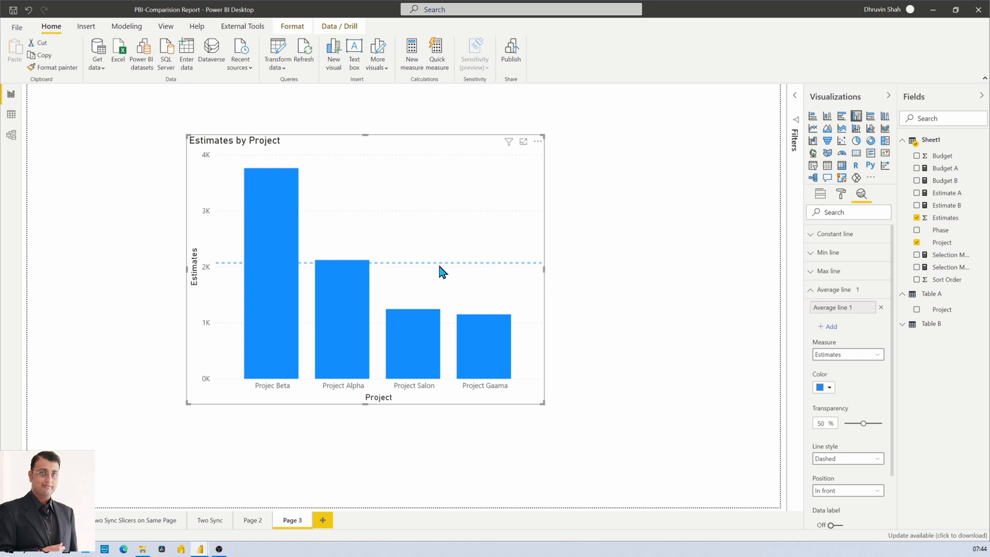
{"action": "left_click", "coordinate": [820, 194]}
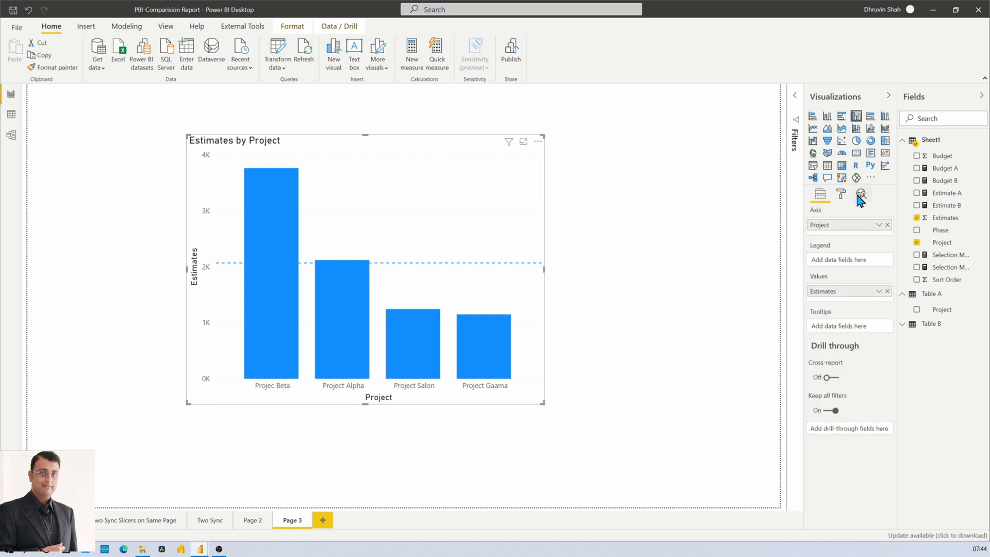
{"action": "left_click", "coordinate": [860, 194]}
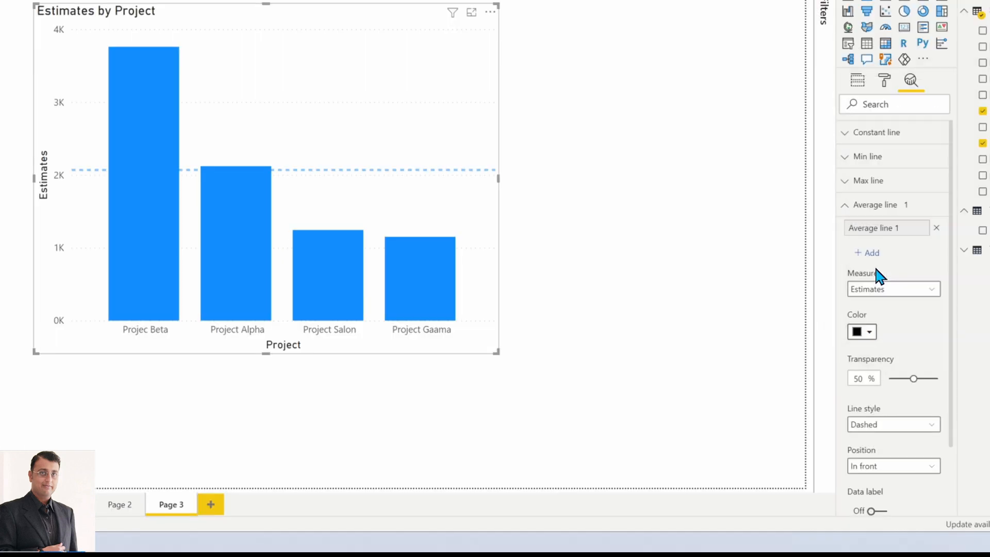
Make the average line solid black with a black data label 2069 placed Right and Under the line
{"action": "left_click", "coordinate": [893, 424]}
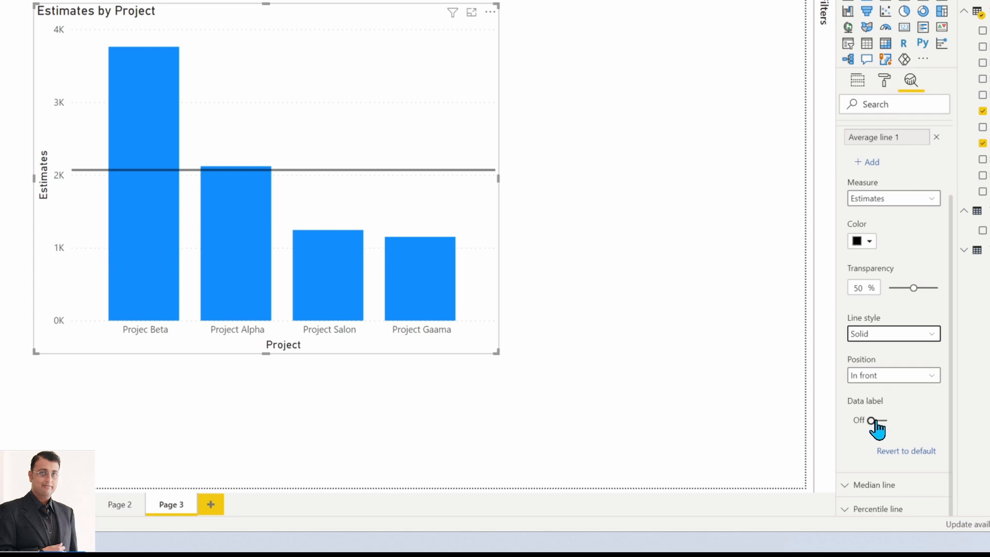
{"action": "left_click", "coordinate": [870, 421]}
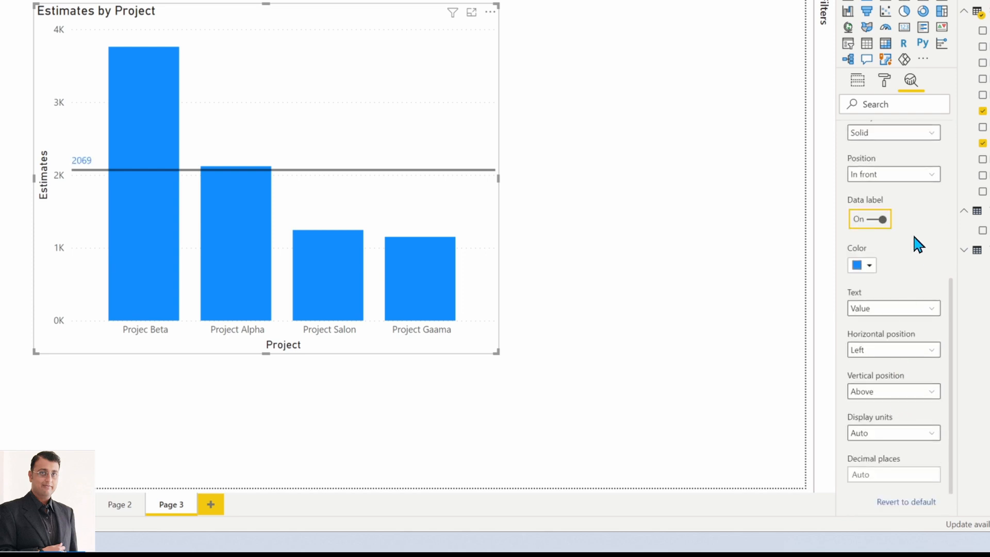
{"action": "left_click", "coordinate": [858, 265]}
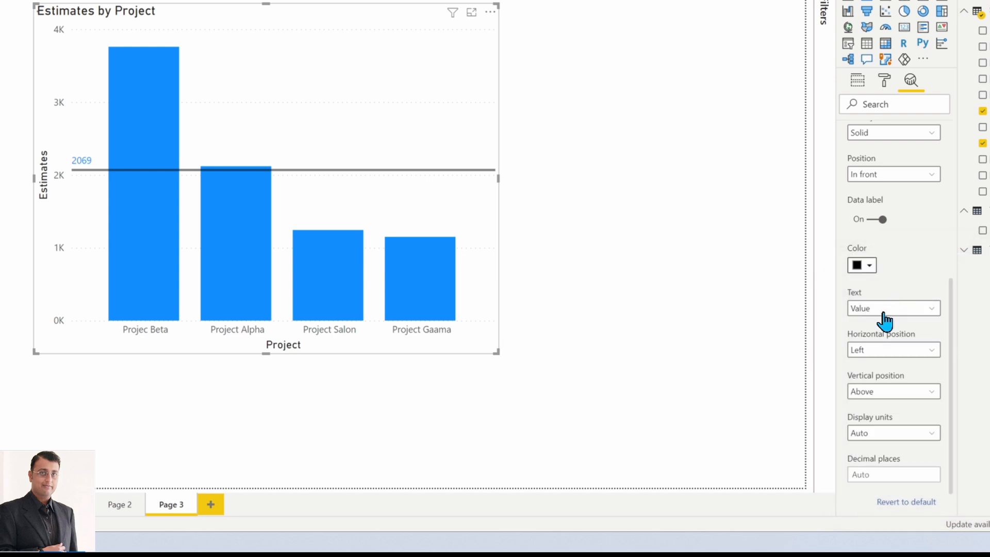
{"action": "left_click", "coordinate": [892, 349]}
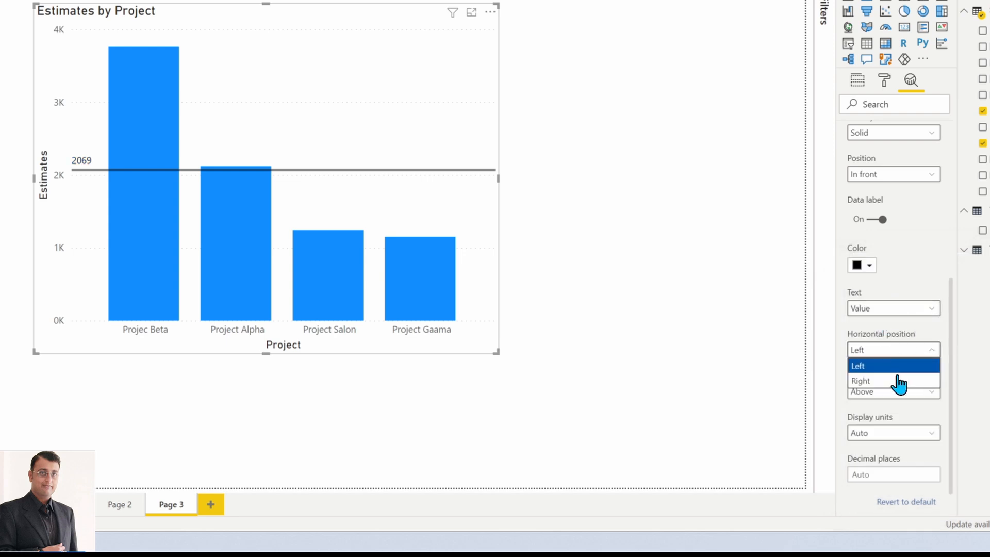
{"action": "left_click", "coordinate": [860, 380]}
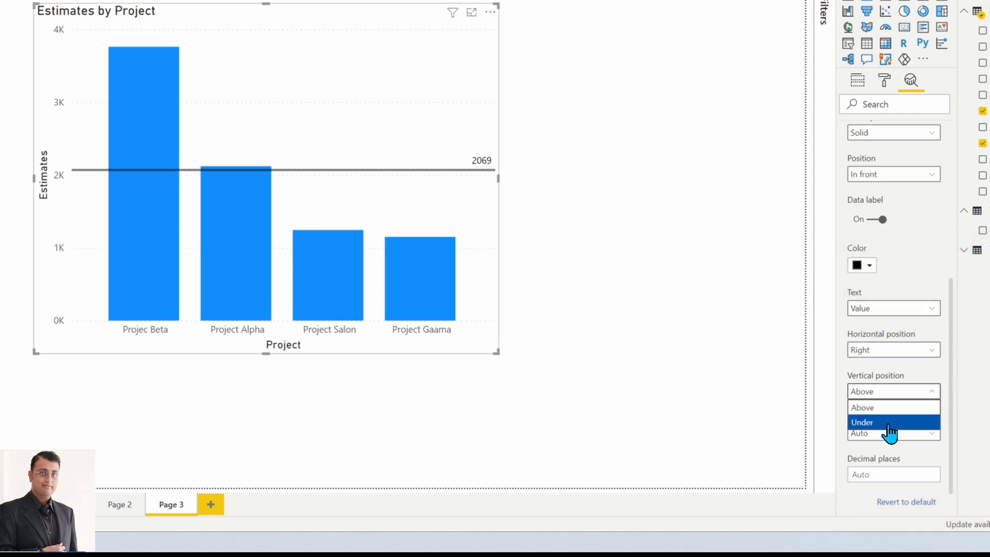
{"action": "left_click", "coordinate": [863, 422]}
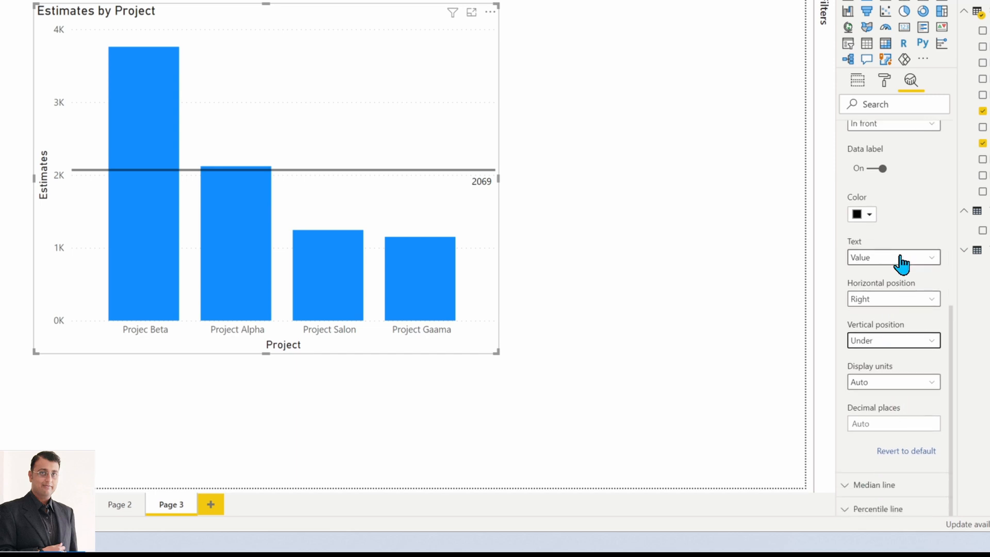
Show name and value on the label and rename the line to 'Avg.' so it reads 'Avg.: 2069'
{"action": "left_click", "coordinate": [892, 257]}
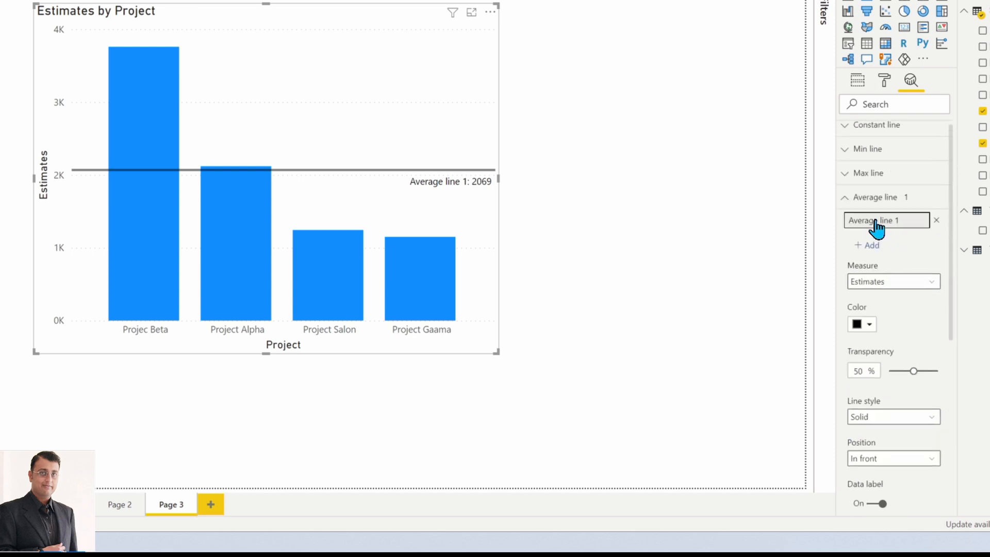
{"action": "left_click", "coordinate": [884, 220]}
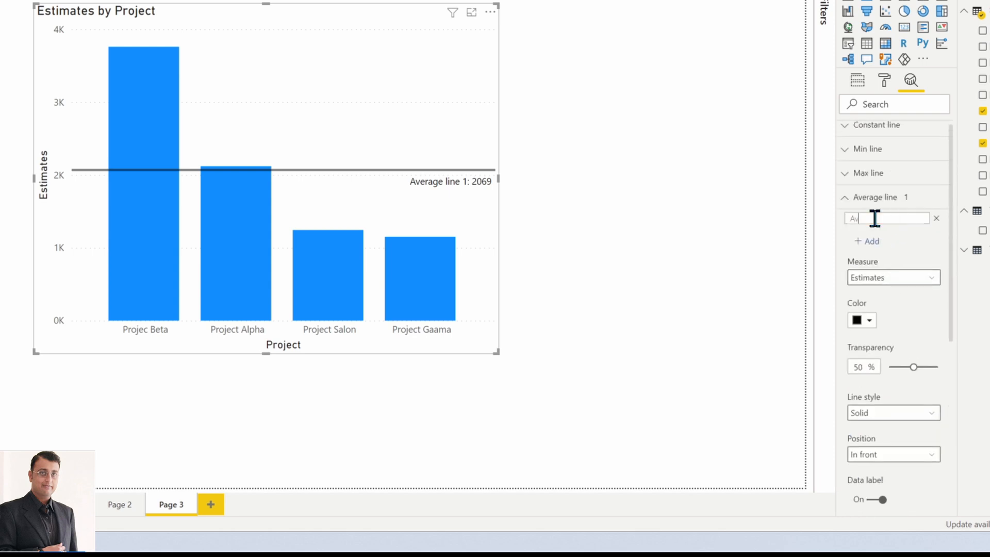
{"action": "type", "text": "Avg."}
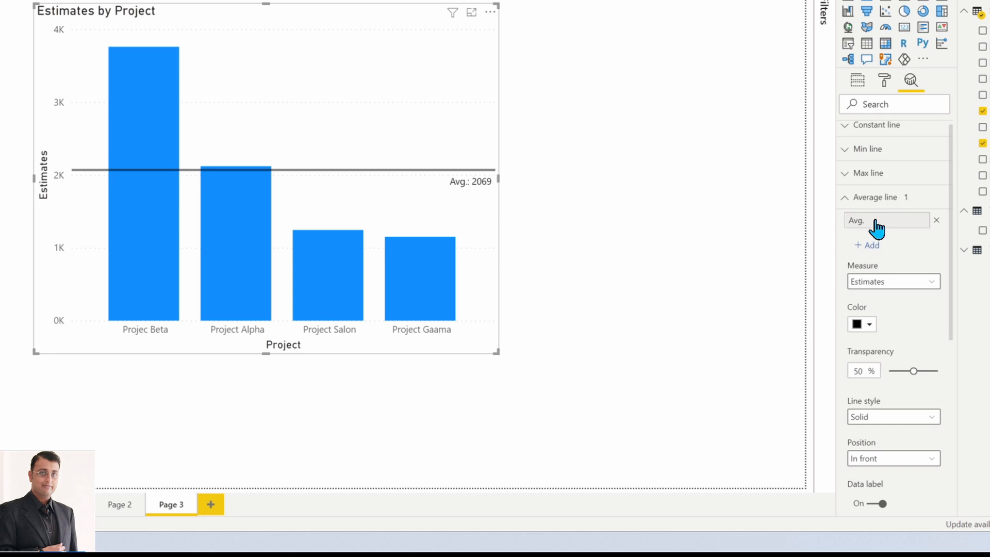